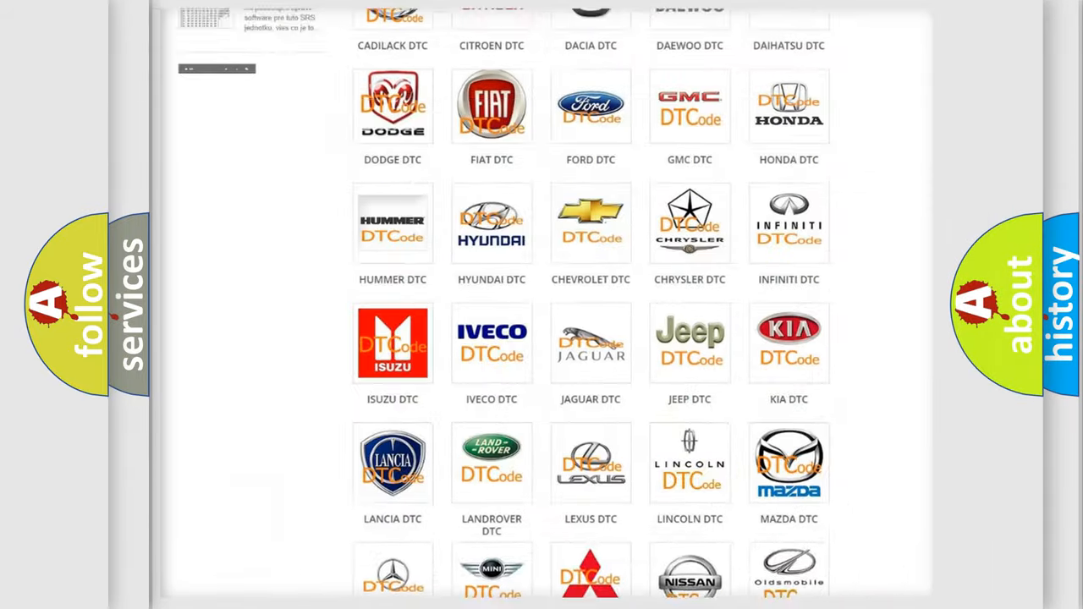
Open the Ford DTC code catalogue from the makes grid and scroll through its code subcategories
{"action": "scroll", "scroll_direction": "up", "scroll_amount": 3}
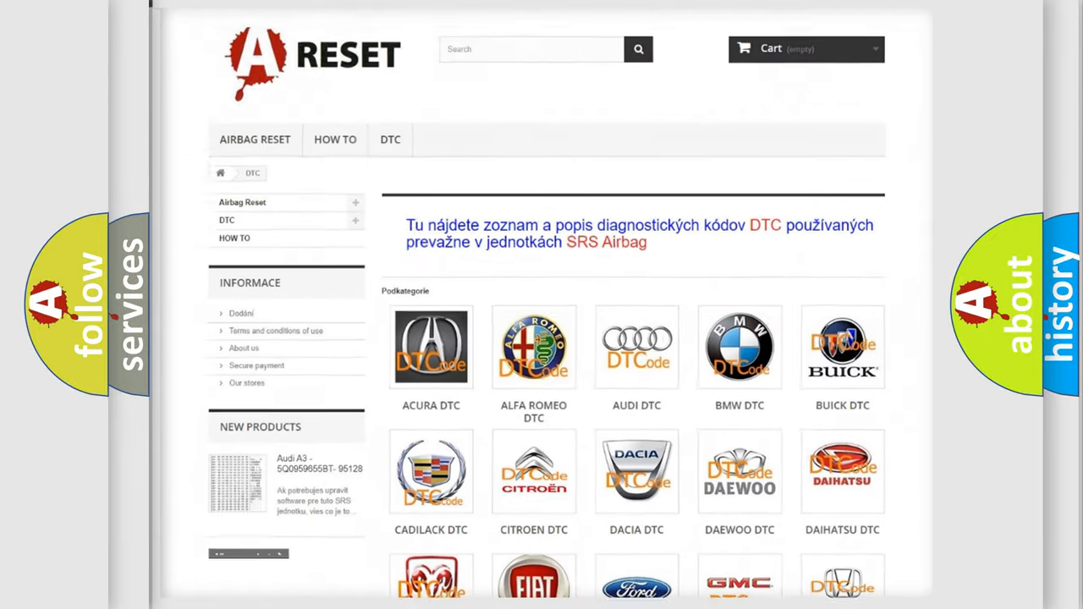
{"action": "scroll", "scroll_direction": "down", "scroll_amount": 3}
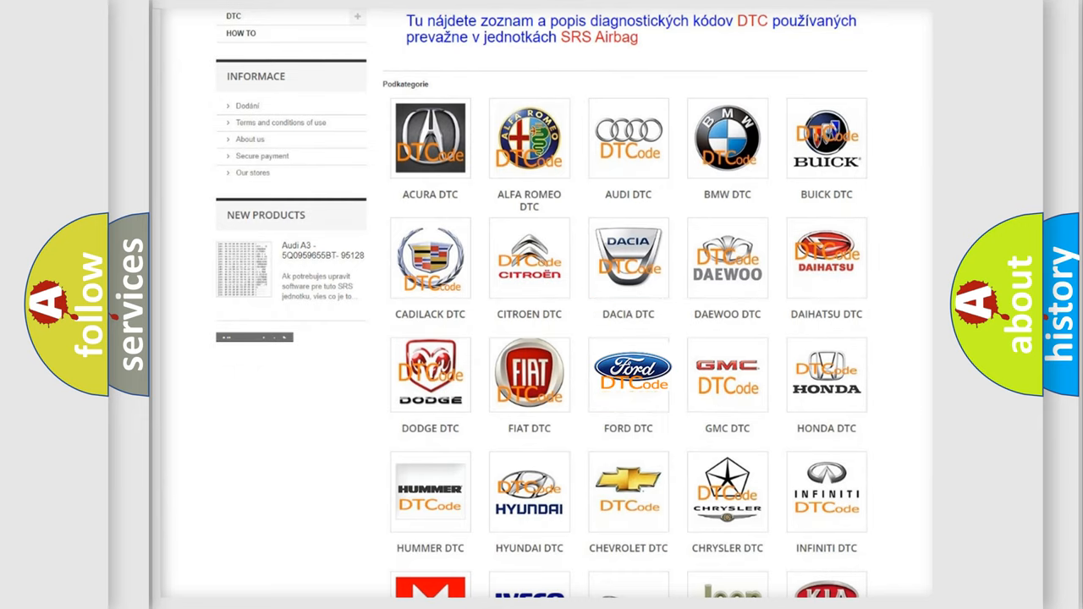
{"action": "left_click", "coordinate": [628, 374]}
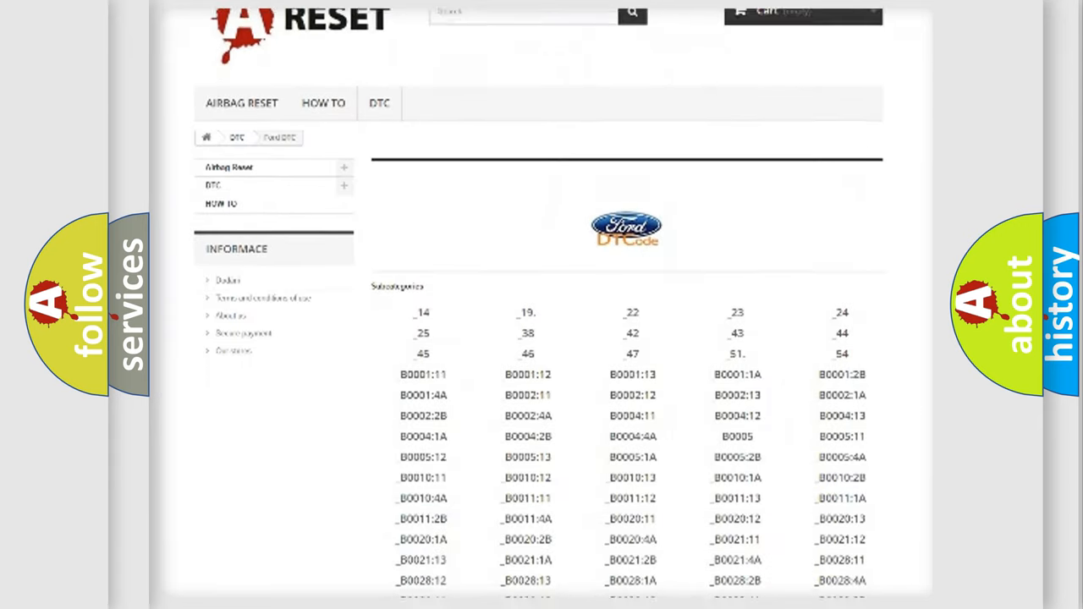
{"action": "scroll", "scroll_direction": "down", "scroll_amount": 3}
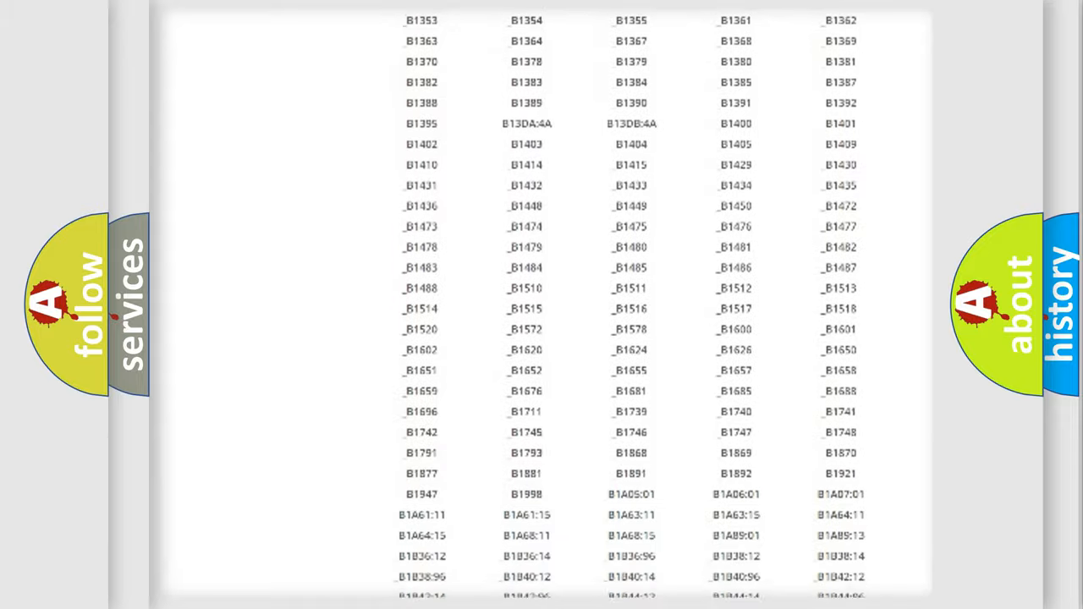
{"action": "scroll", "scroll_direction": "up", "scroll_amount": 3}
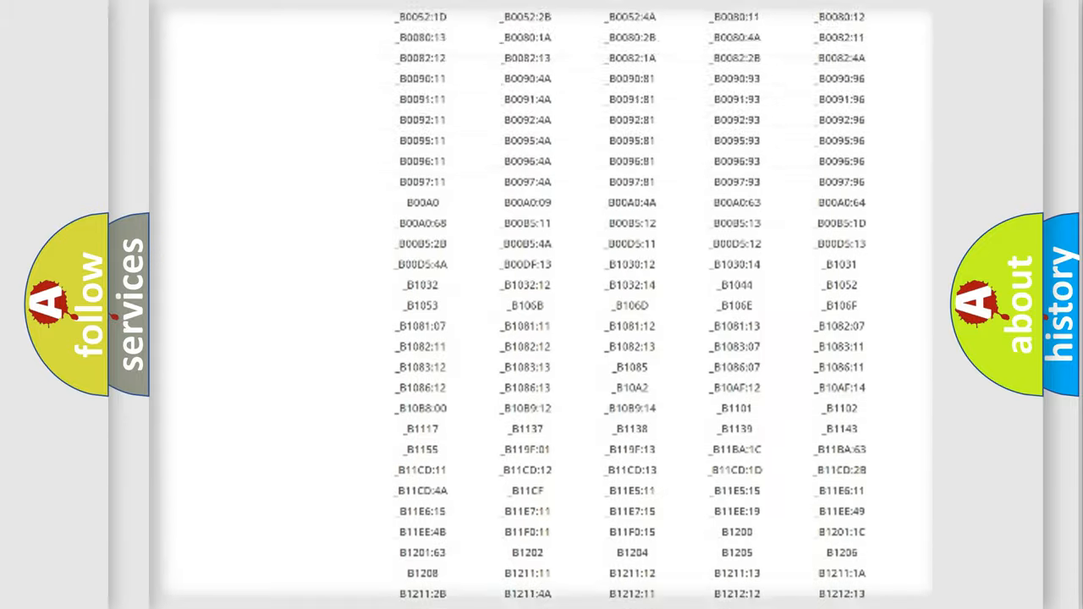
{"action": "scroll", "scroll_direction": "up", "scroll_amount": 3}
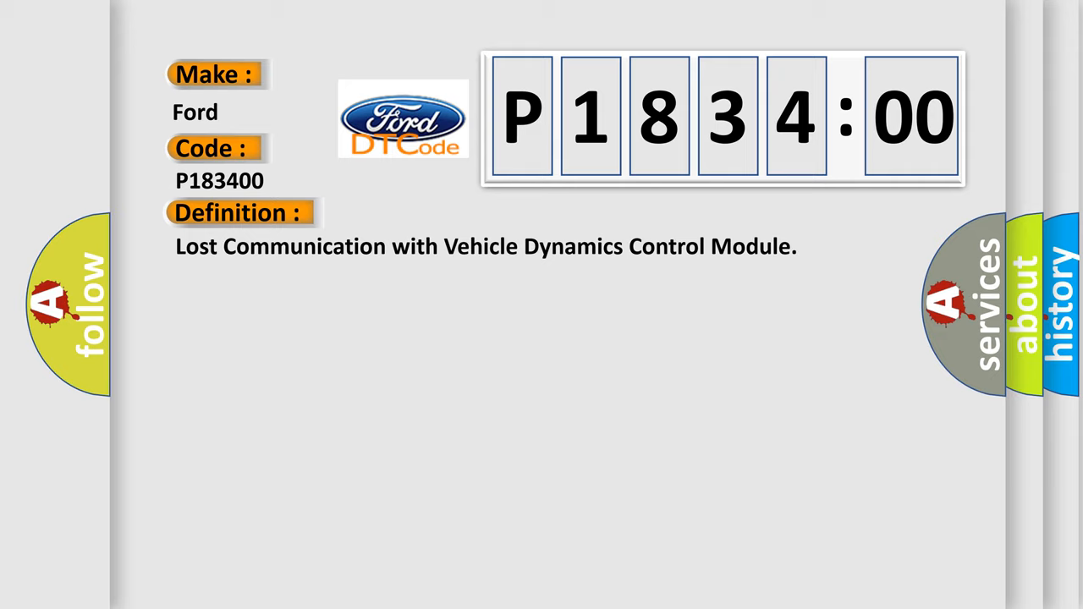
Switch the P183400 card to its description of the radar cruise control communication fault
{"action": "left_click", "coordinate": [440, 213]}
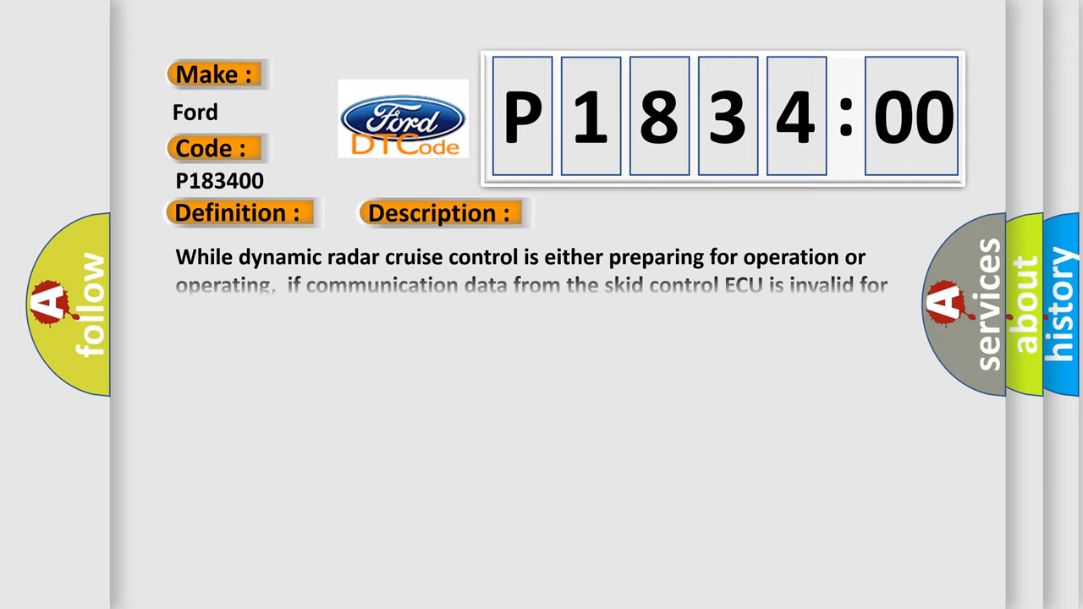